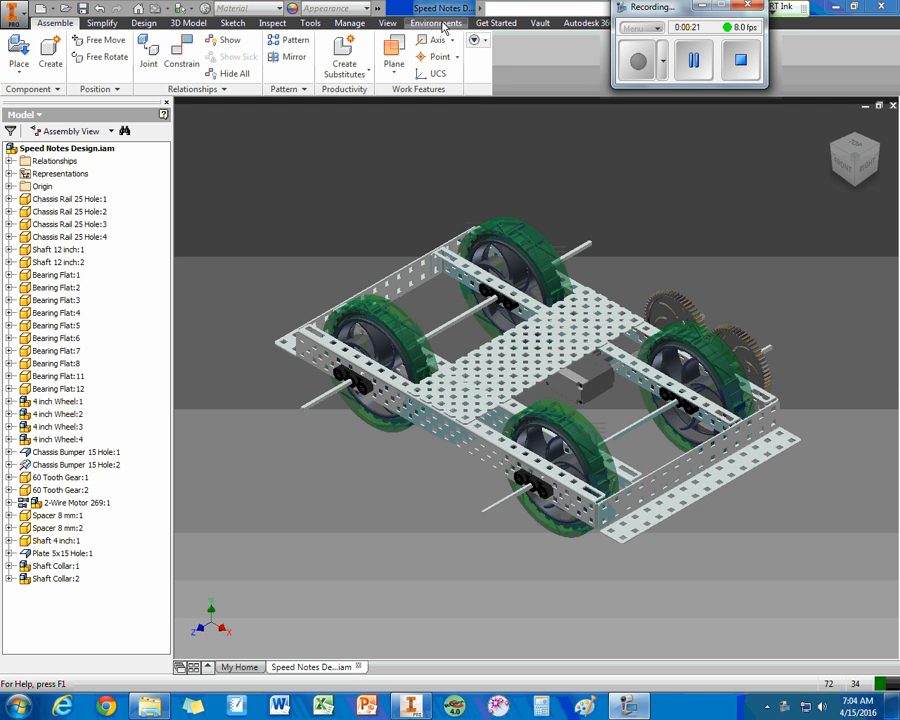
Enter the Inventor Studio environment from the Environments tab for the Speed Notes Design assembly
click(432, 22)
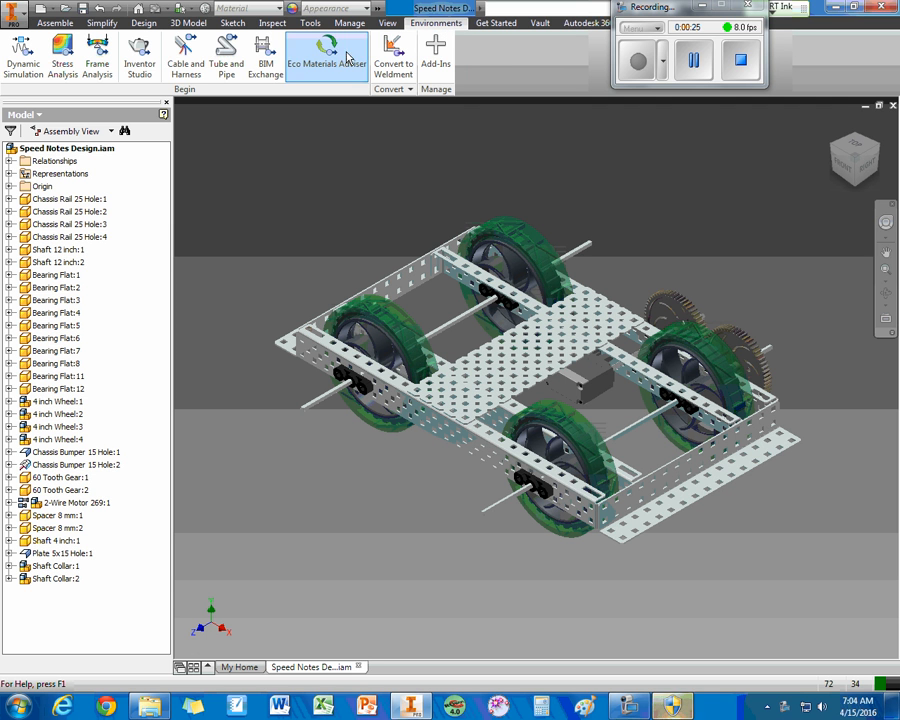
mouse_move(140, 52)
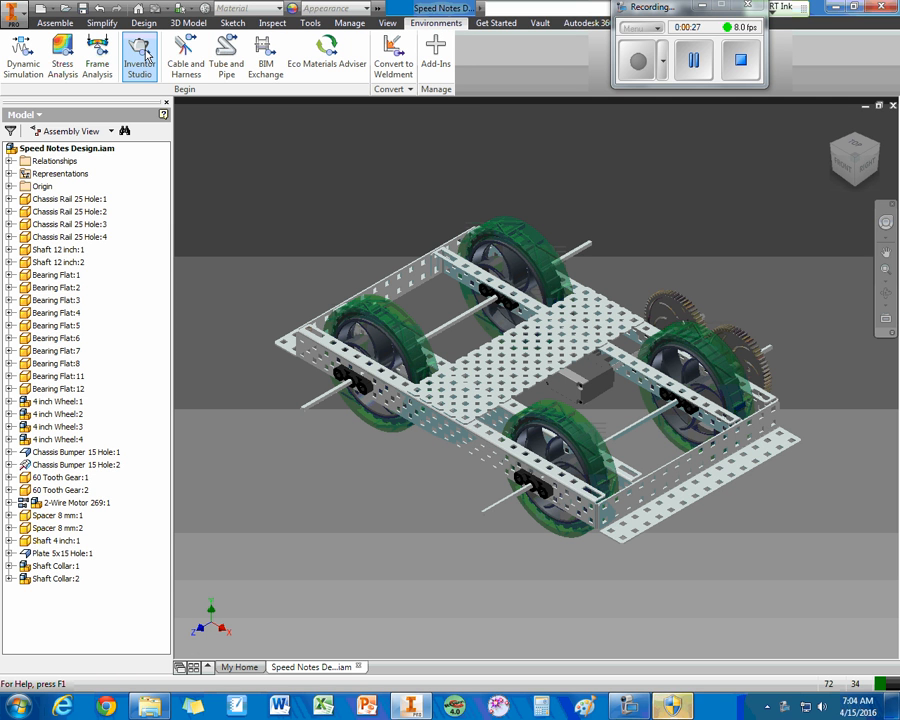
click(132, 54)
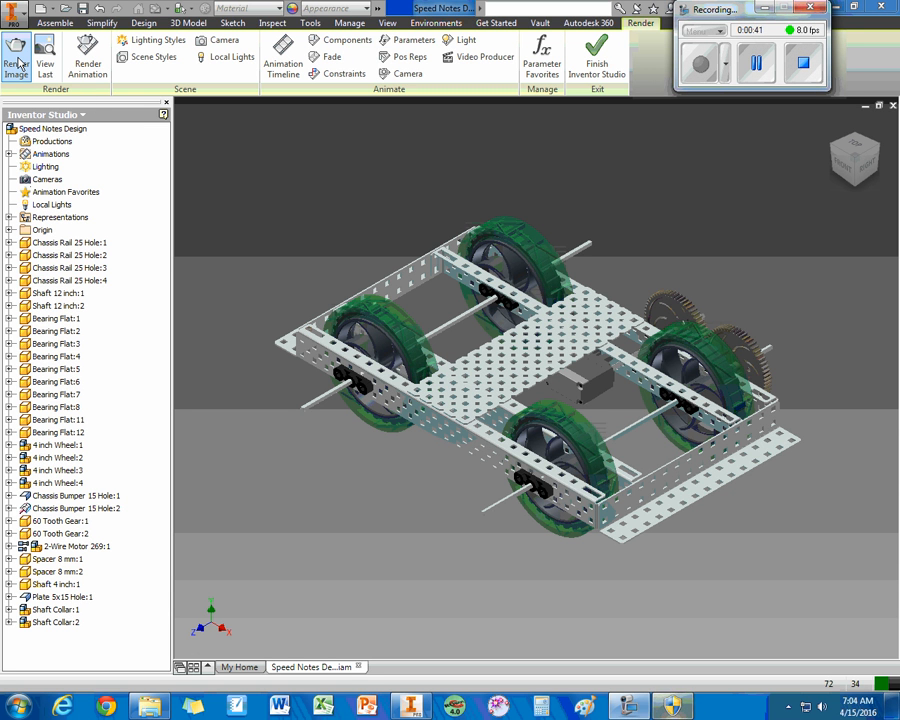
In Render Image settings, set the lighting style to Bottom Lighting after trying Blue Hue
click(18, 48)
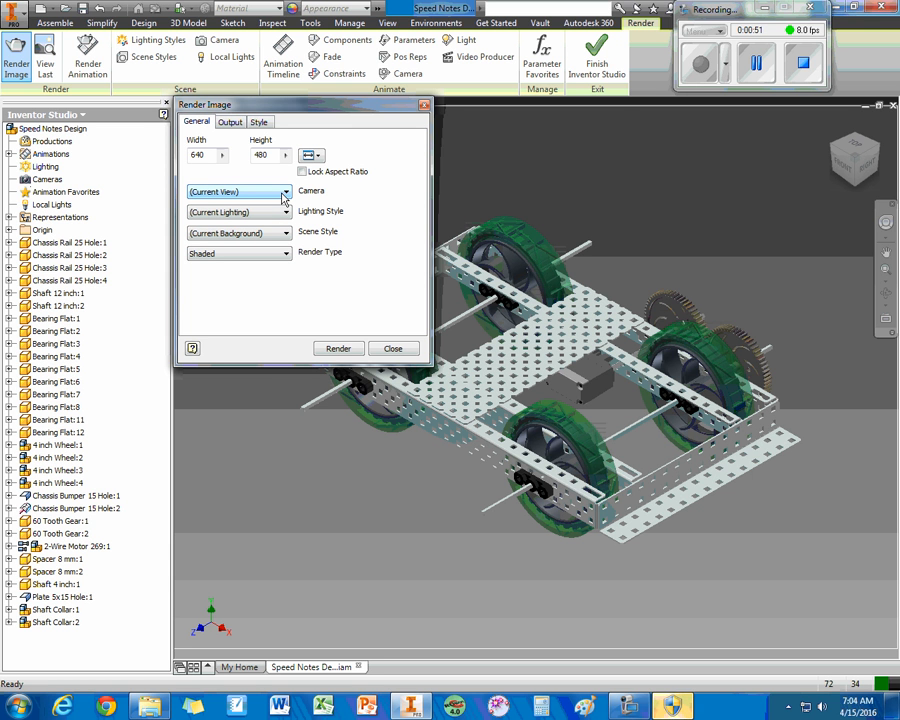
click(286, 212)
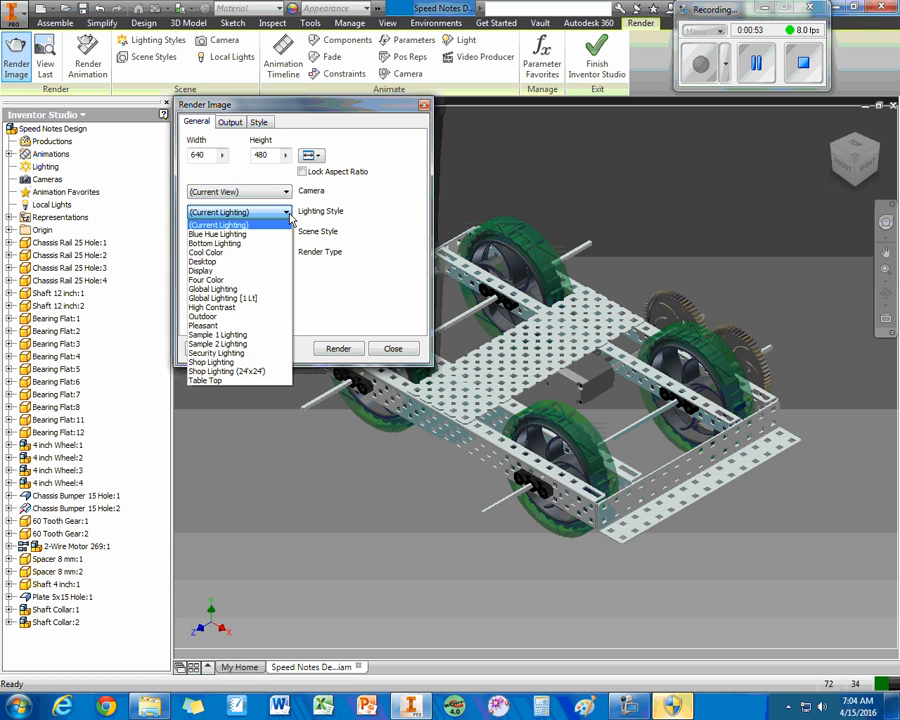
click(216, 234)
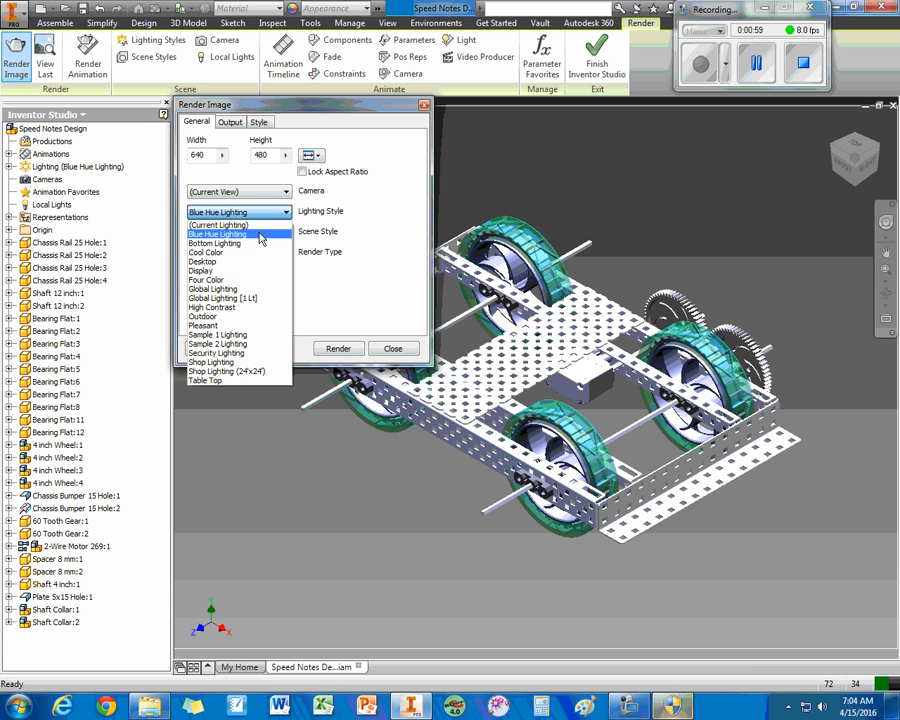
click(212, 244)
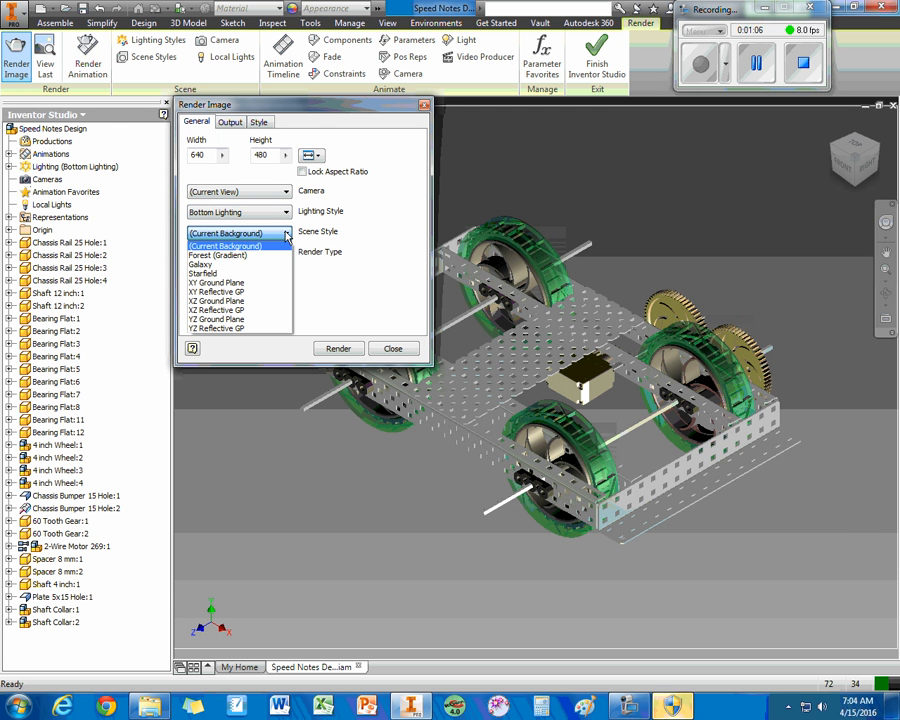
Keep the Current Background scene style after previewing Forest and Gallery, with shaded render type
click(218, 256)
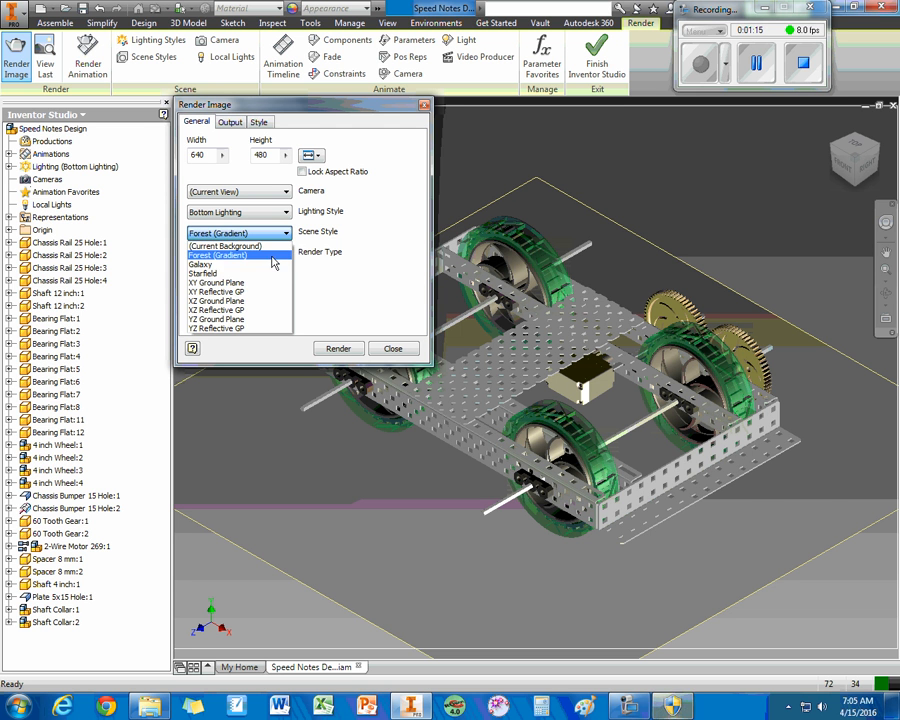
click(204, 266)
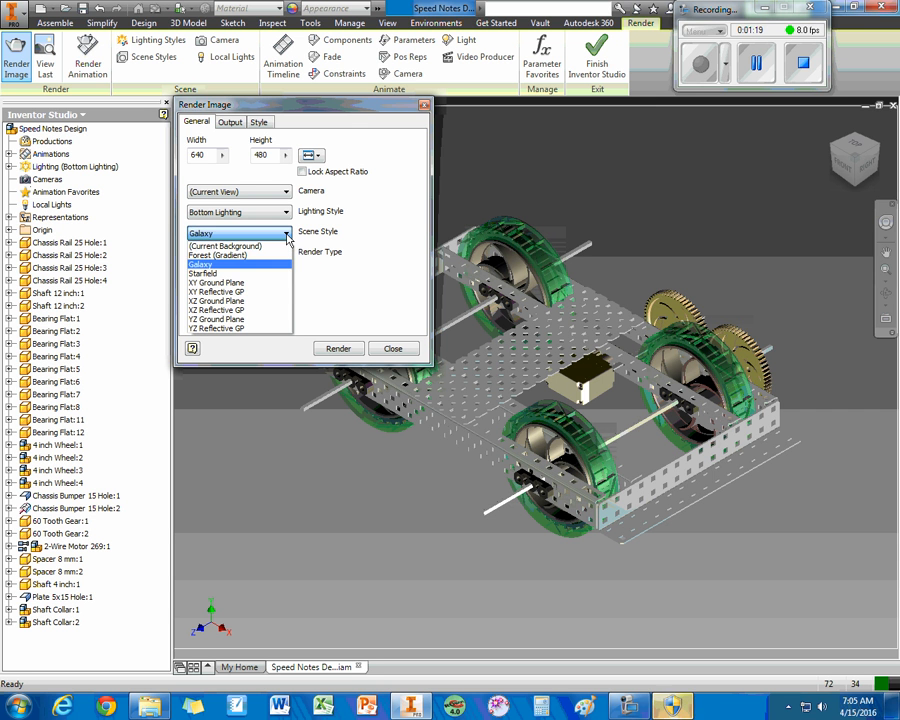
click(204, 272)
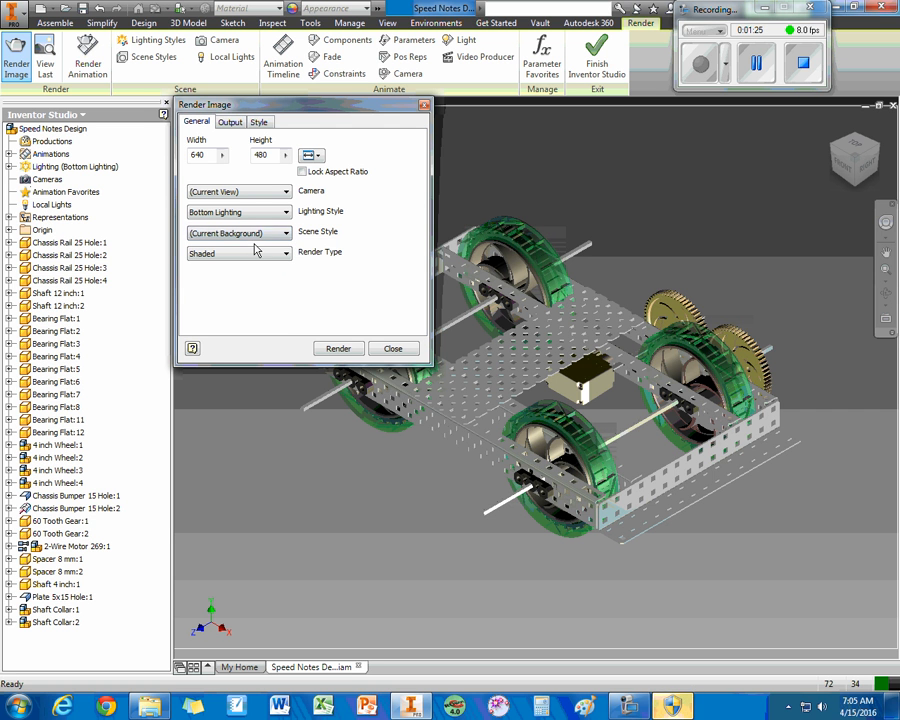
mouse_move(294, 264)
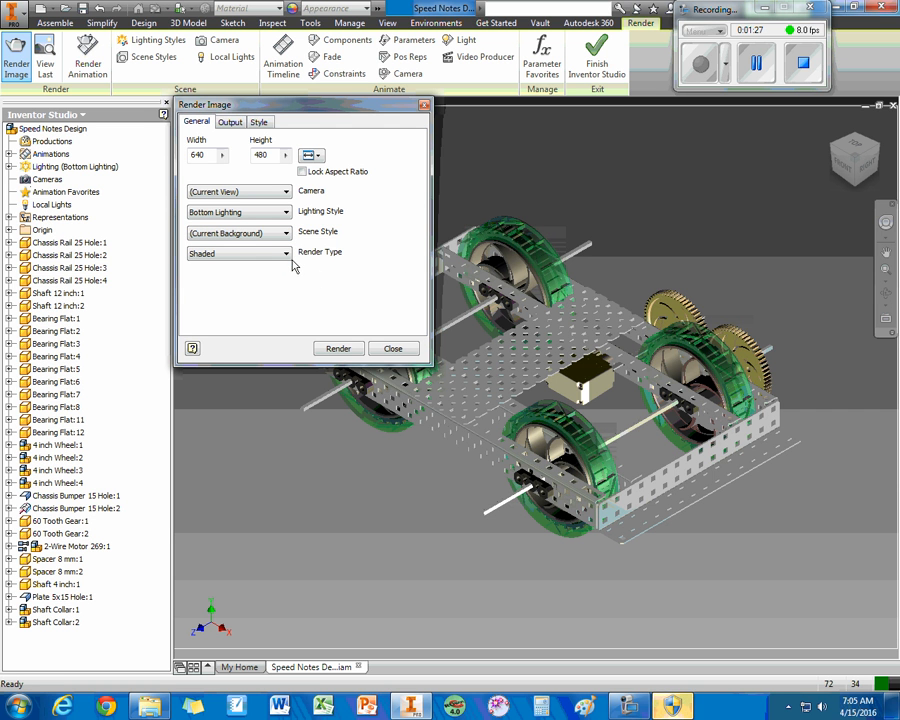
click(230, 122)
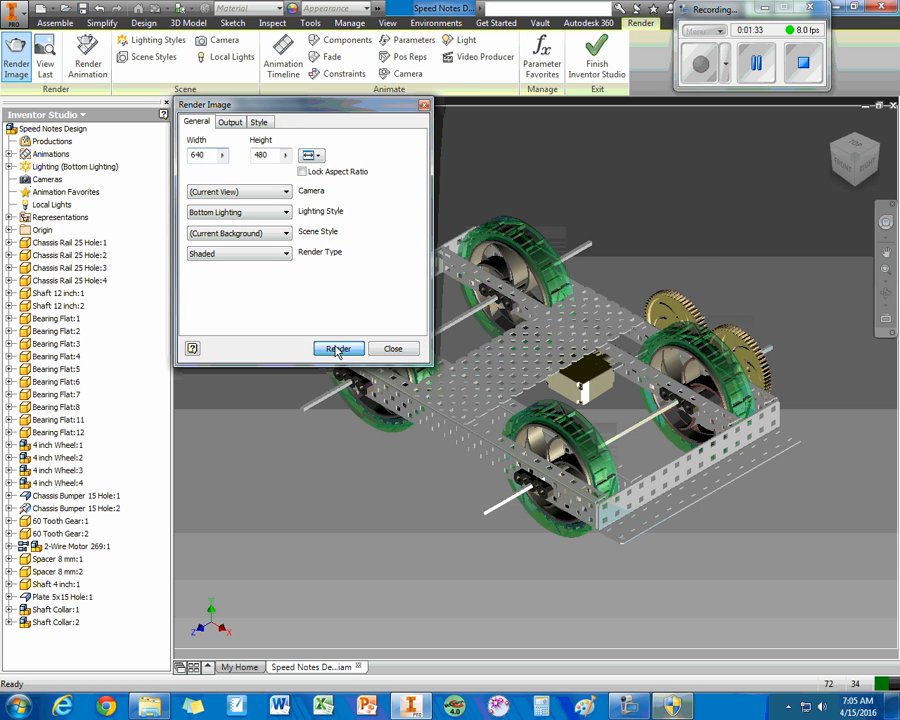
Render the still image of the chassis, review the output, and close both render windows
click(338, 348)
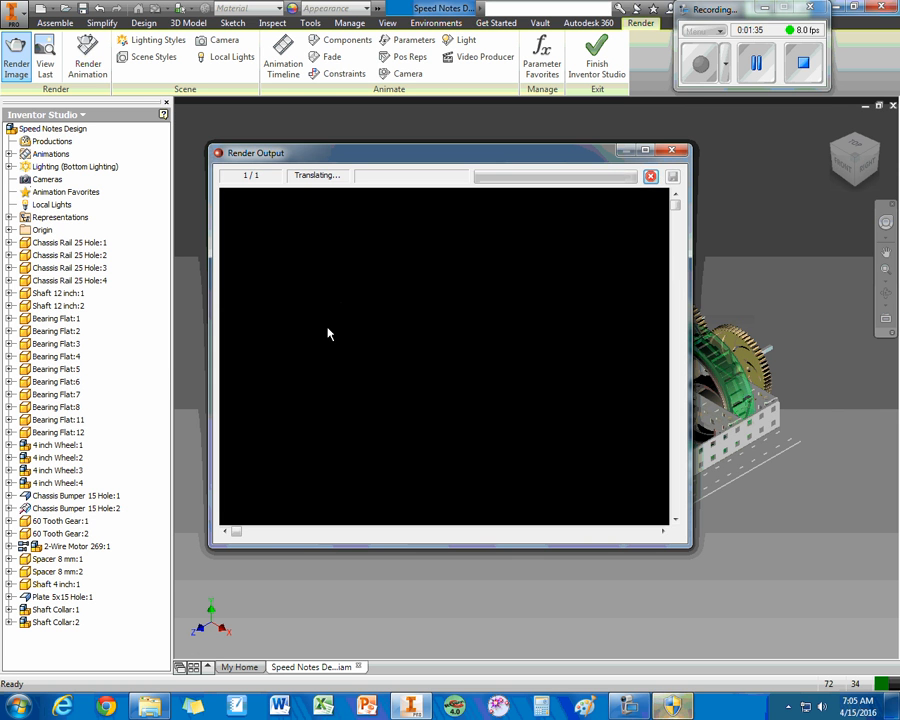
mouse_move(466, 332)
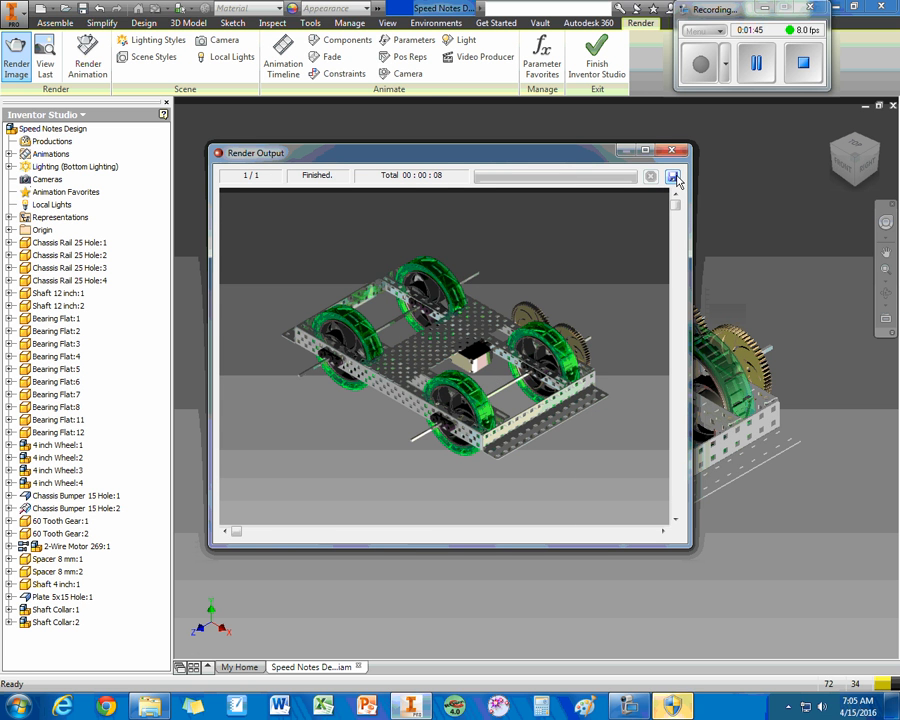
click(672, 176)
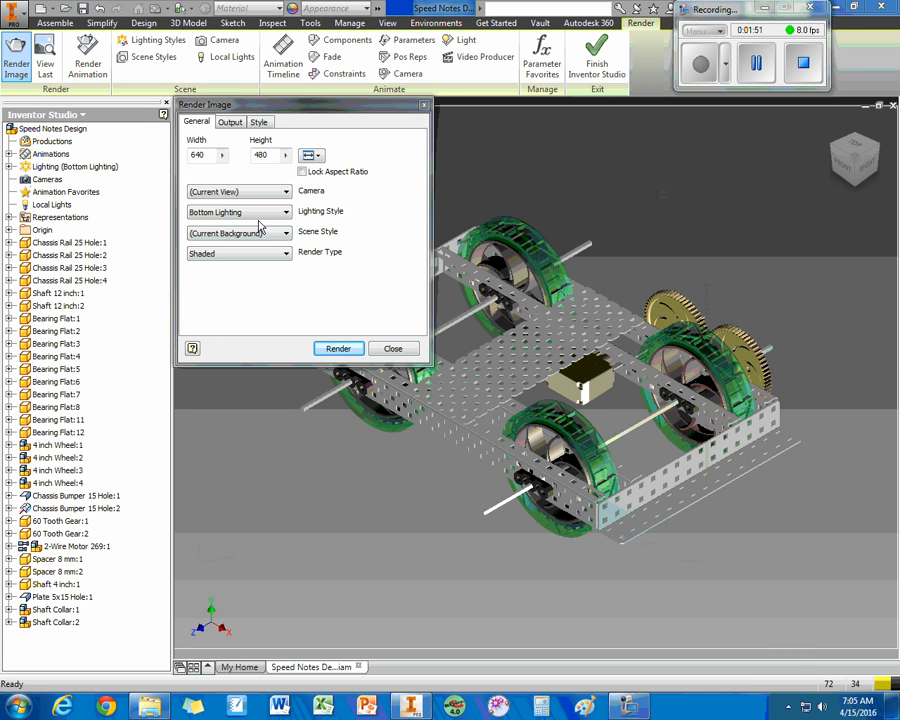
click(392, 348)
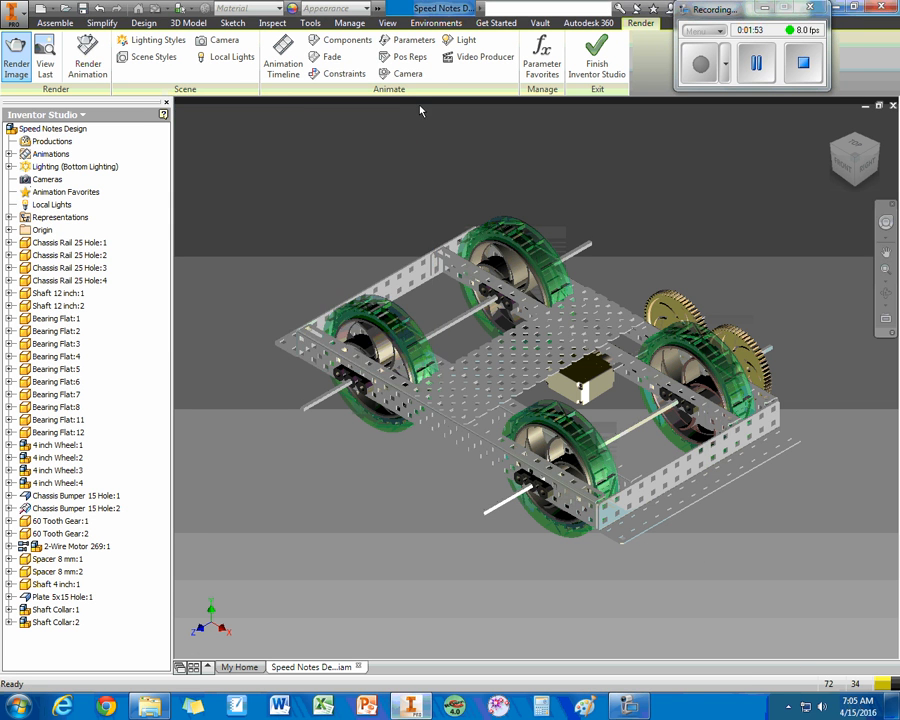
mouse_move(336, 156)
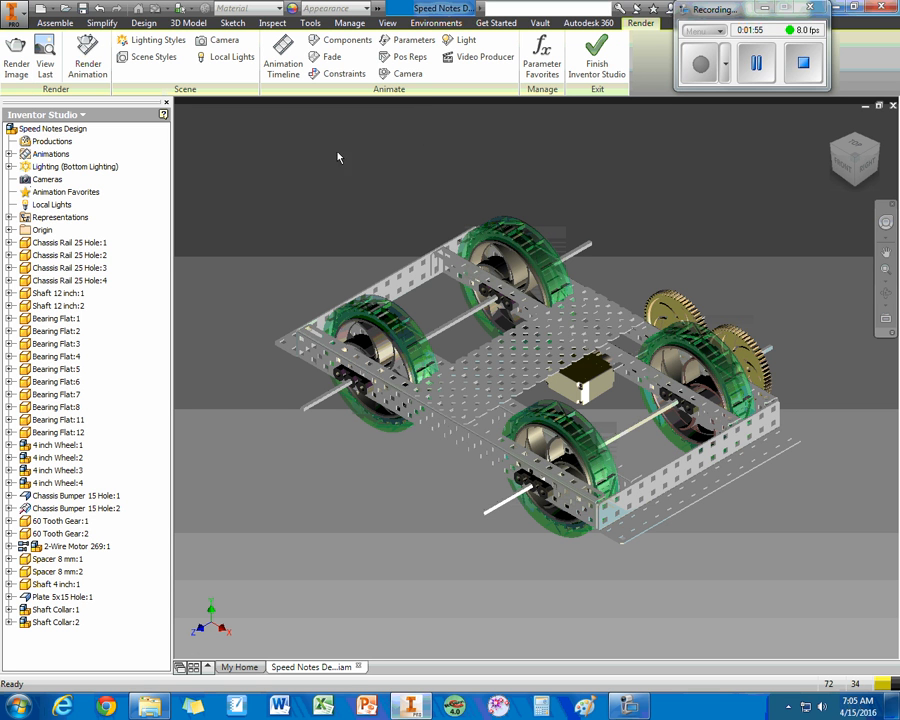
Create a new animation under the Animations node in the Studio browser
click(52, 204)
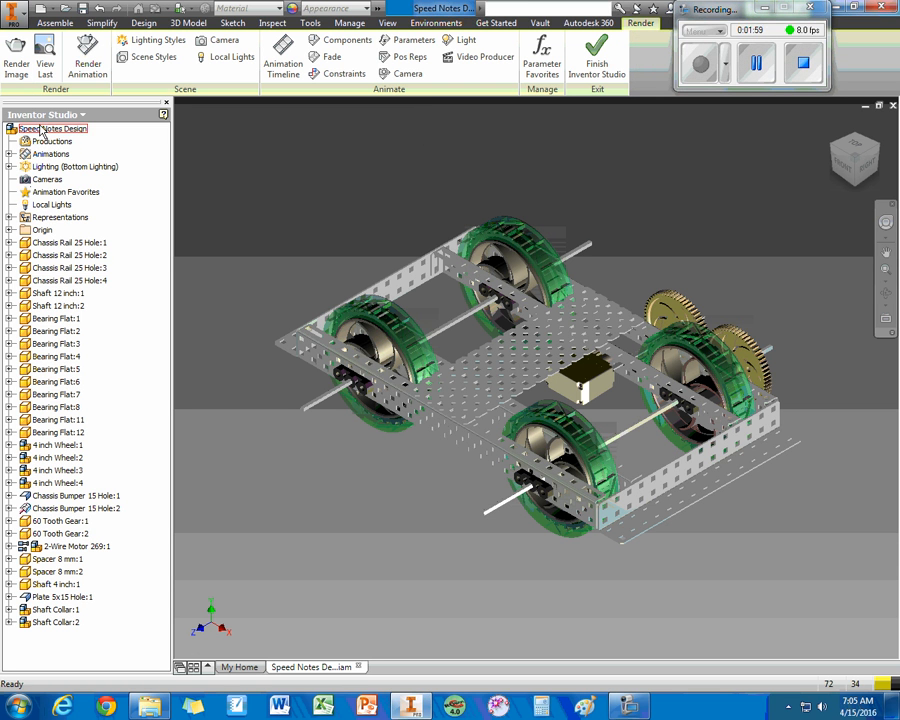
click(50, 154)
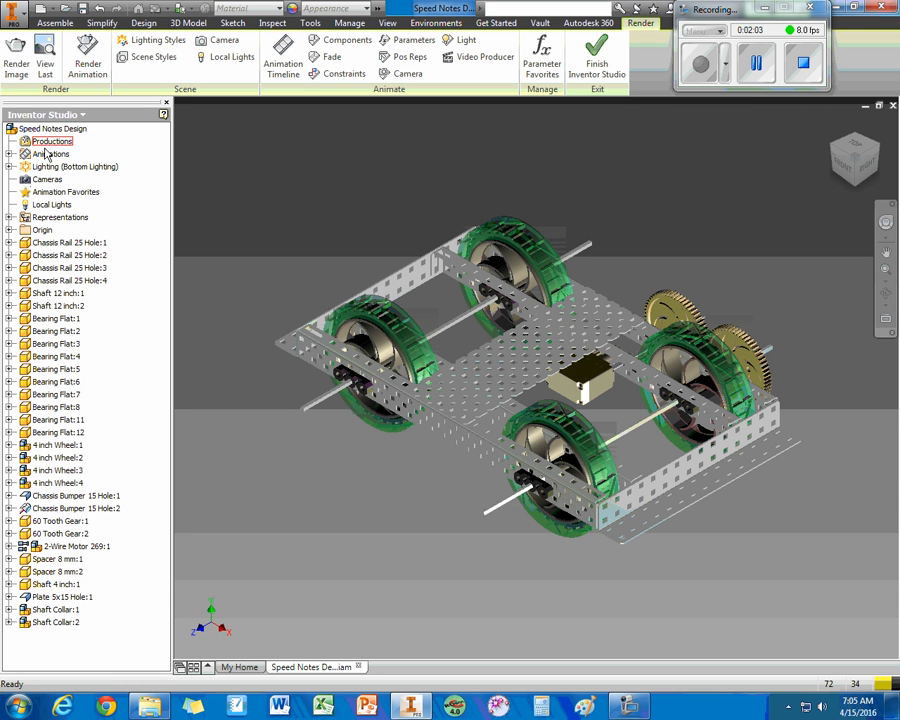
click(48, 162)
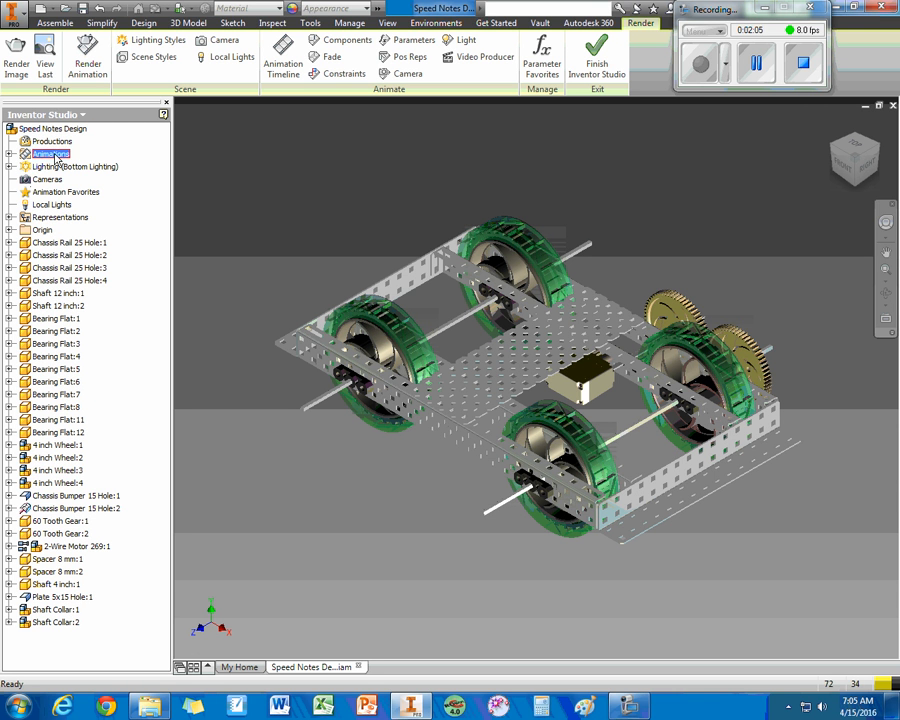
right_click(52, 152)
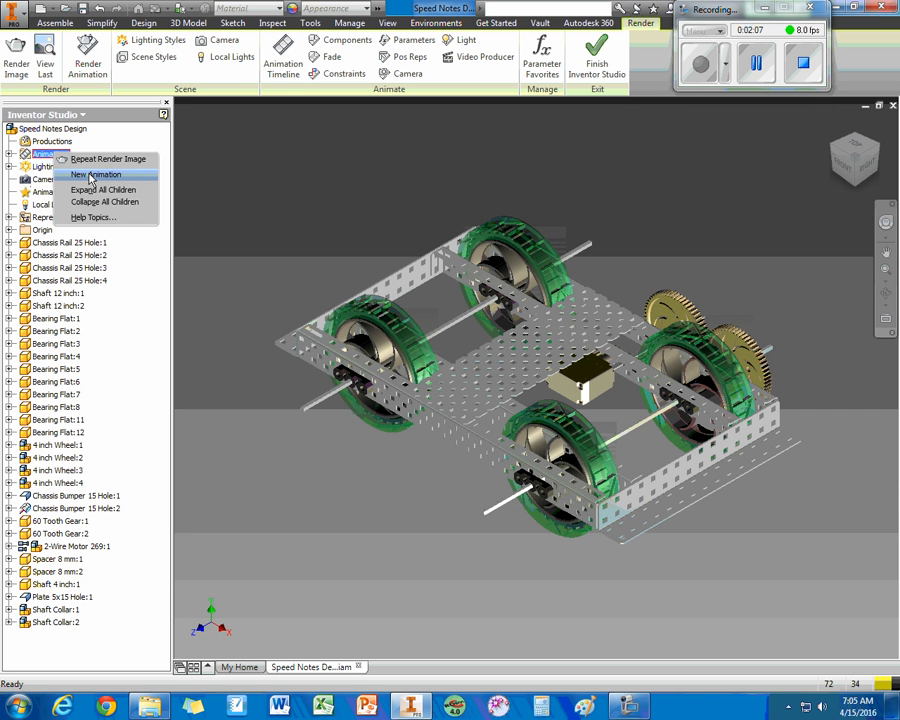
click(76, 174)
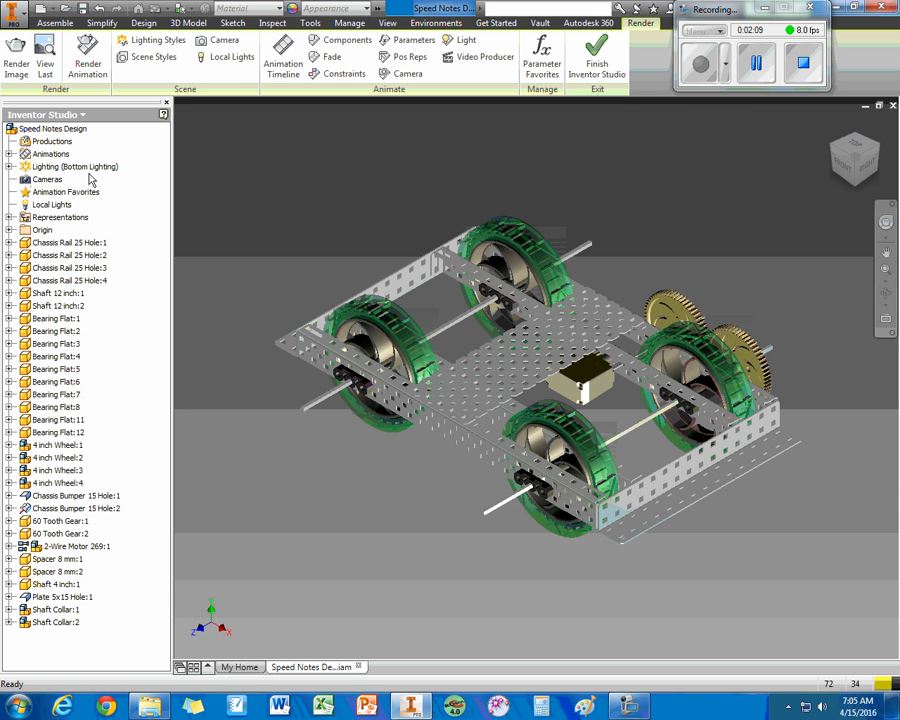
Expand Animations, select Animation1 and bring up its options to activate it
click(48, 154)
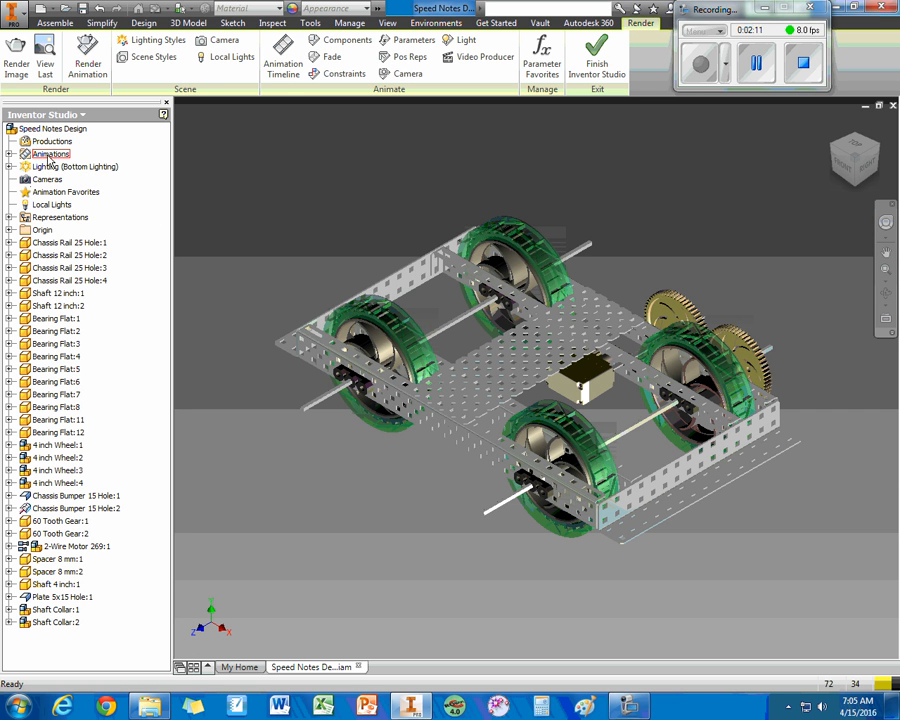
click(12, 154)
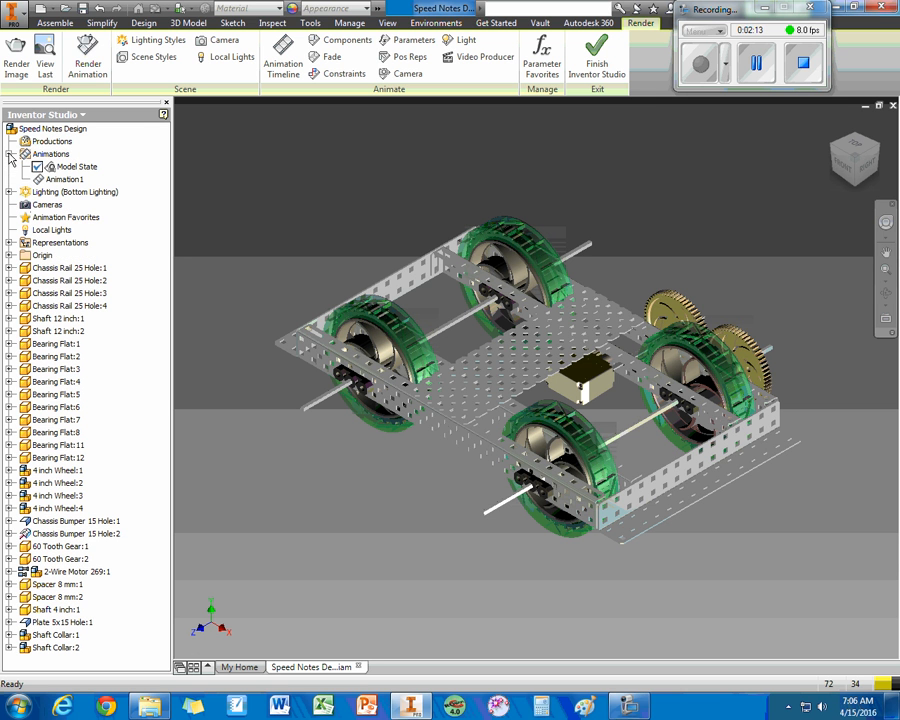
click(64, 180)
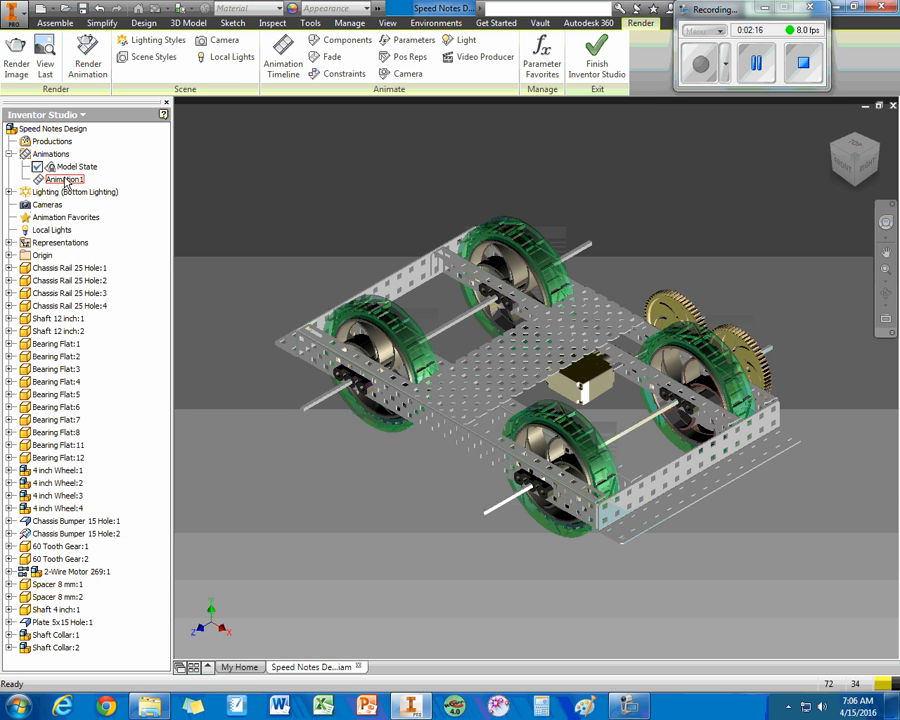
right_click(62, 178)
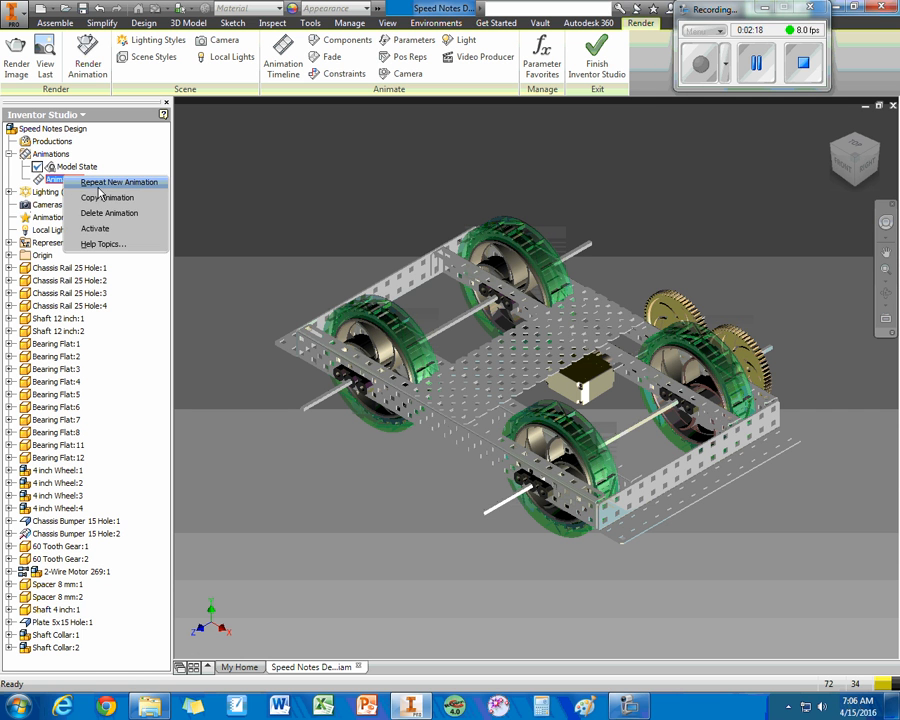
mouse_move(96, 228)
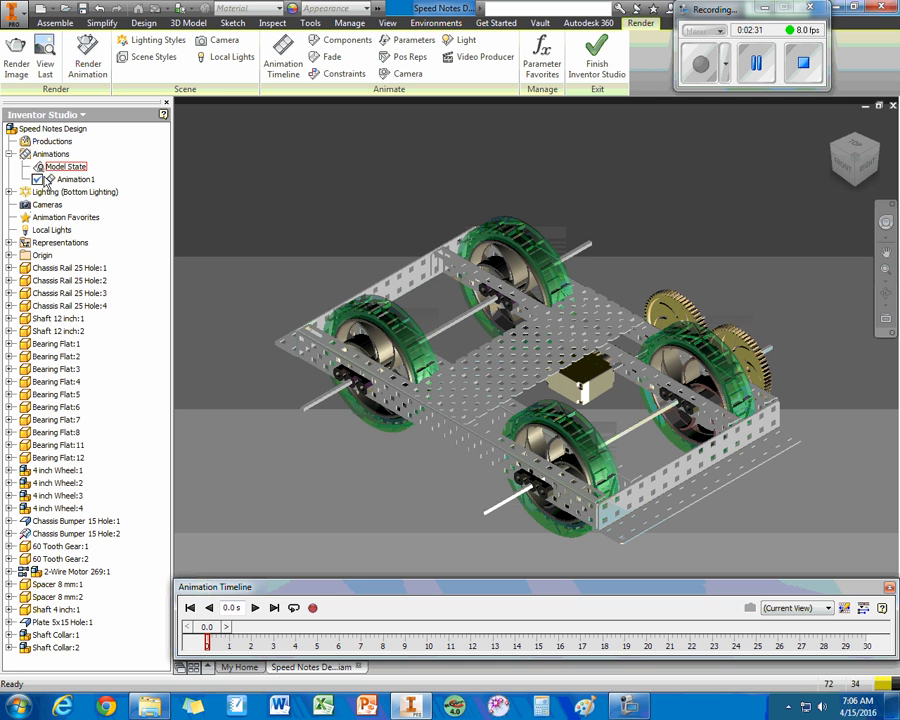
Create Camera1 from the current view under Cameras and bring up its options
click(48, 204)
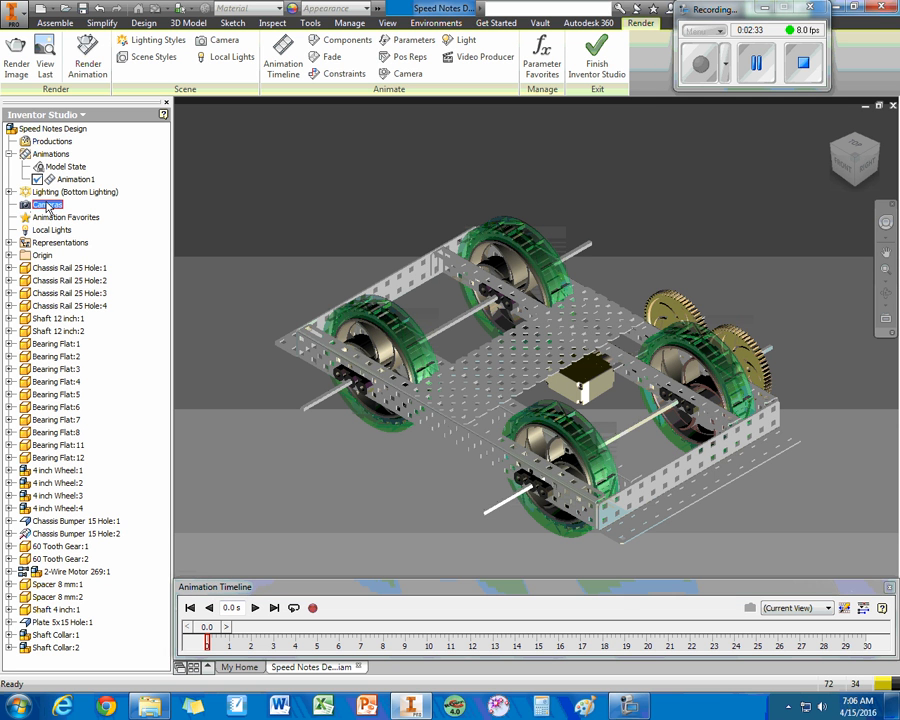
right_click(48, 206)
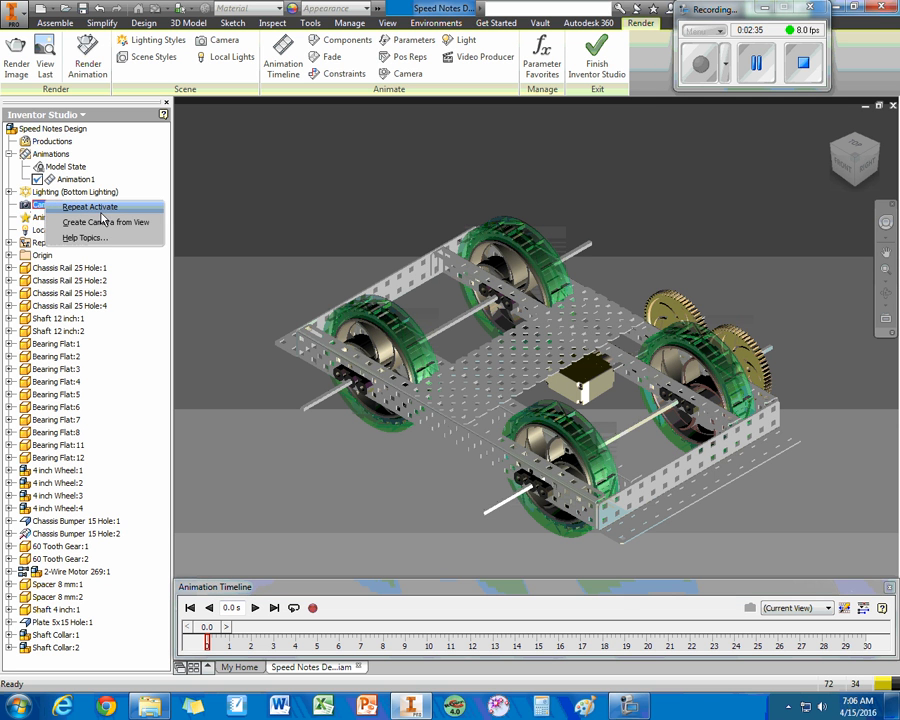
mouse_move(106, 220)
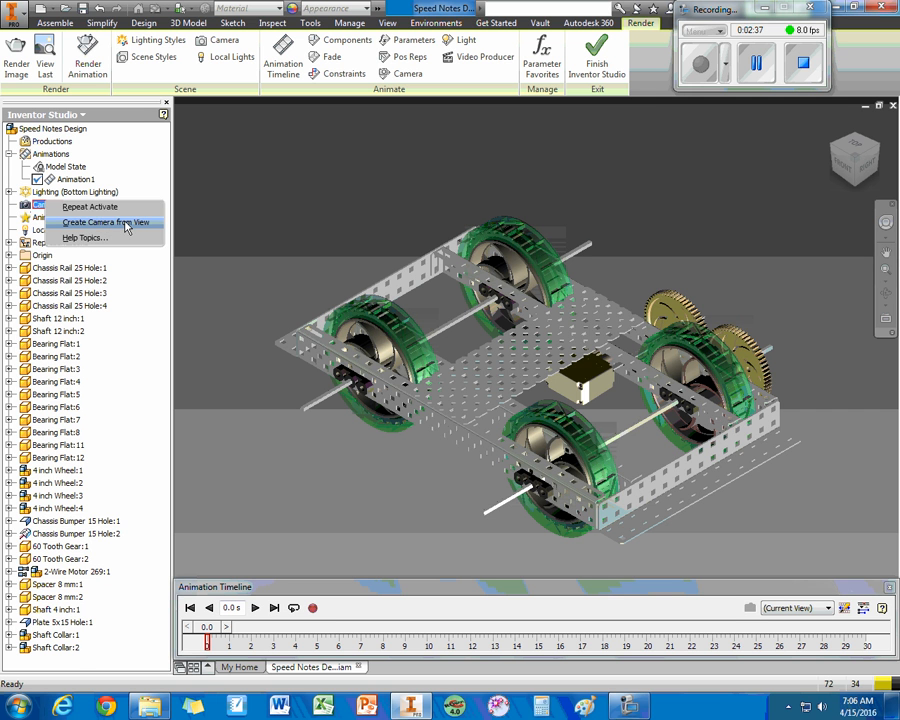
click(108, 220)
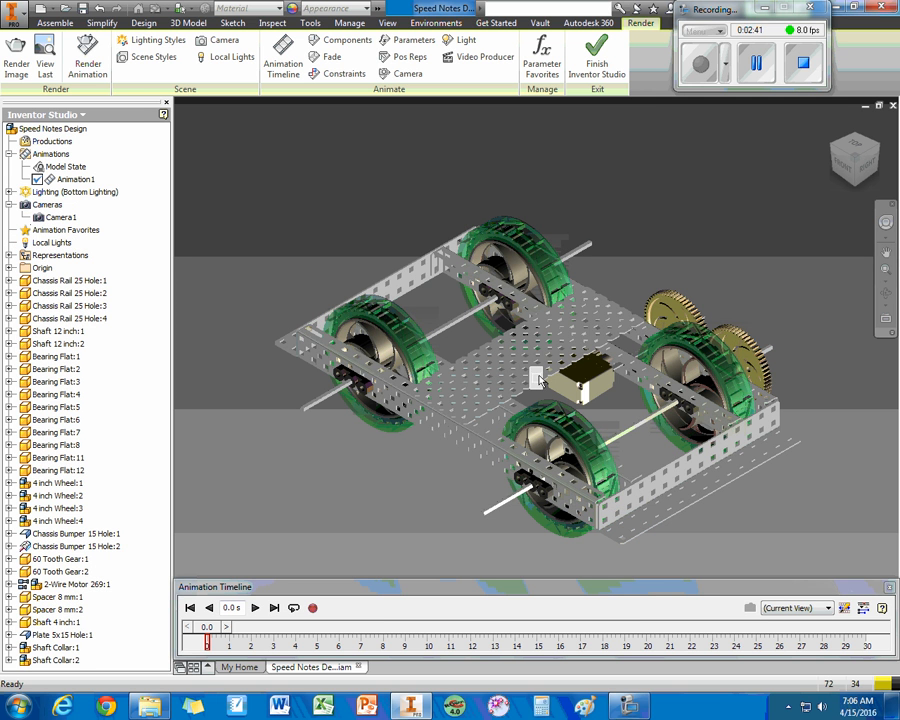
click(62, 216)
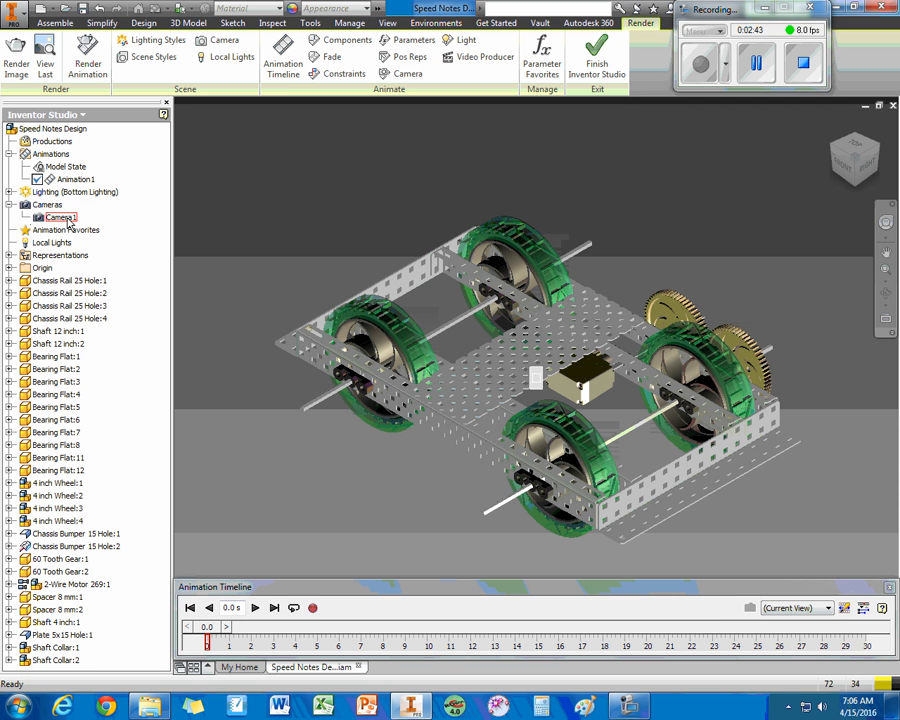
right_click(58, 216)
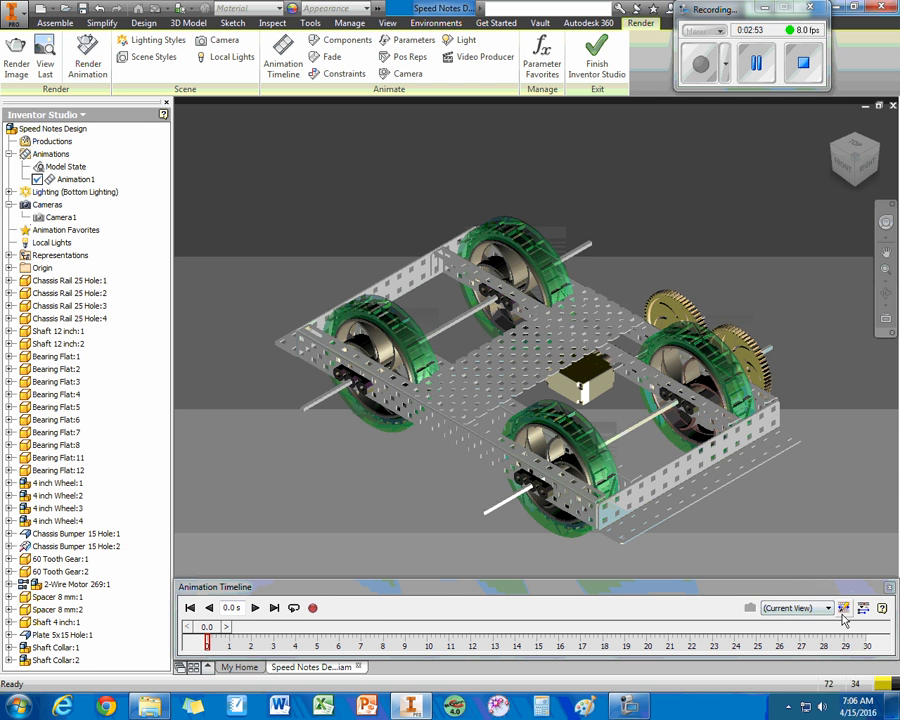
Set Animation1's length to 5 seconds in Animation Options
click(844, 608)
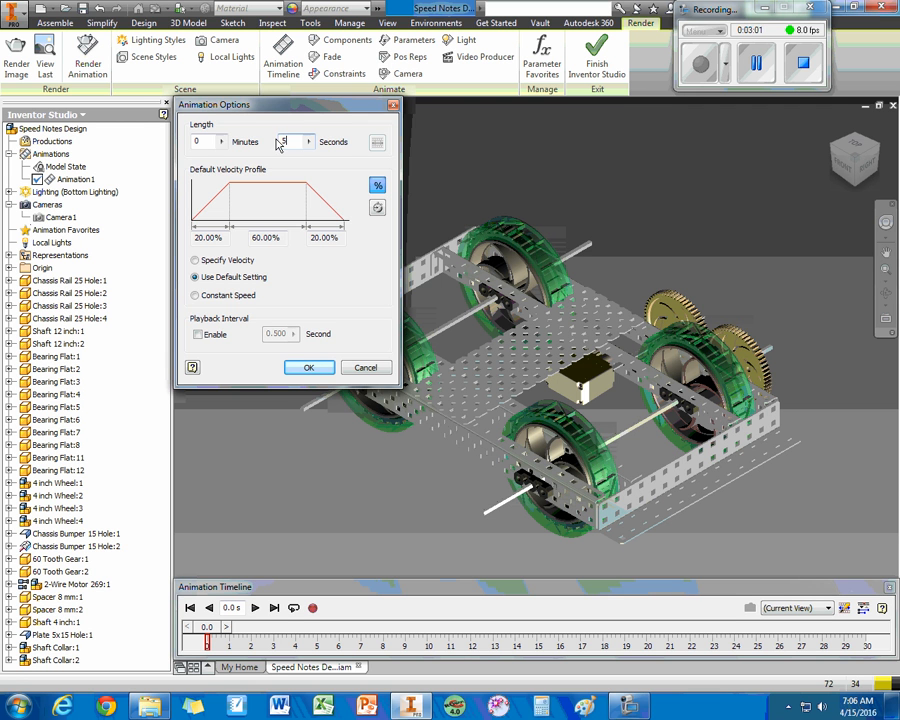
click(308, 368)
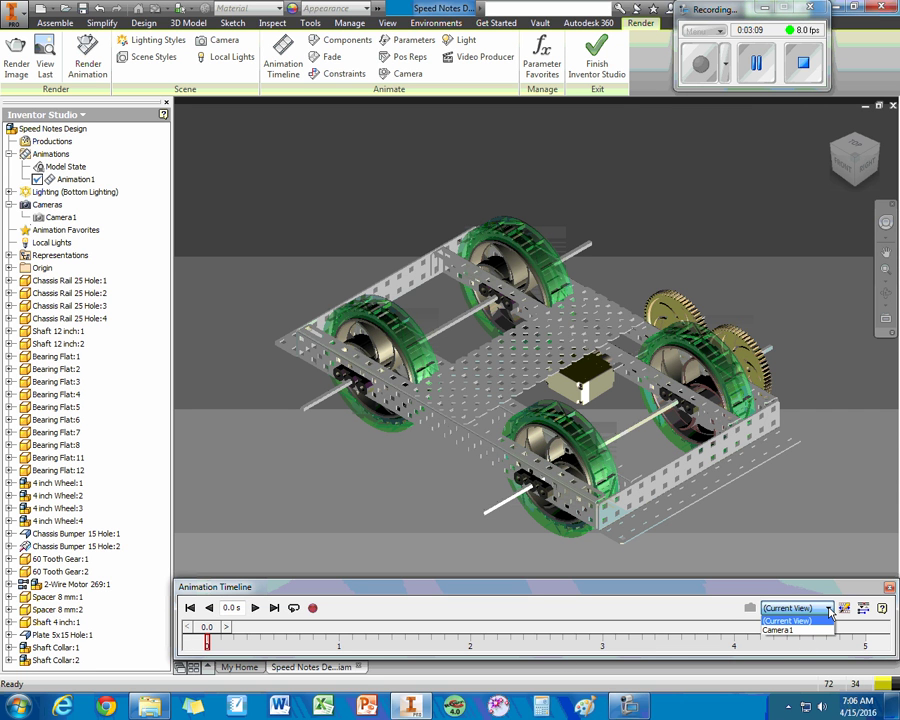
Choose Camera1 for the timeline and record keyframes at about 1.6, 2 and 3 seconds with new view angles
click(790, 630)
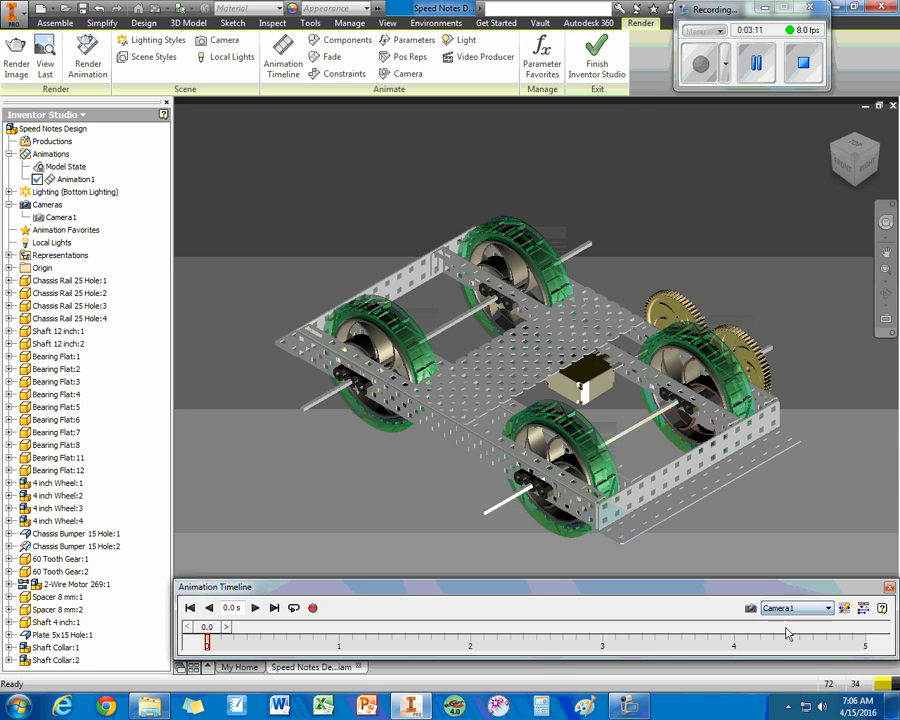
mouse_move(750, 626)
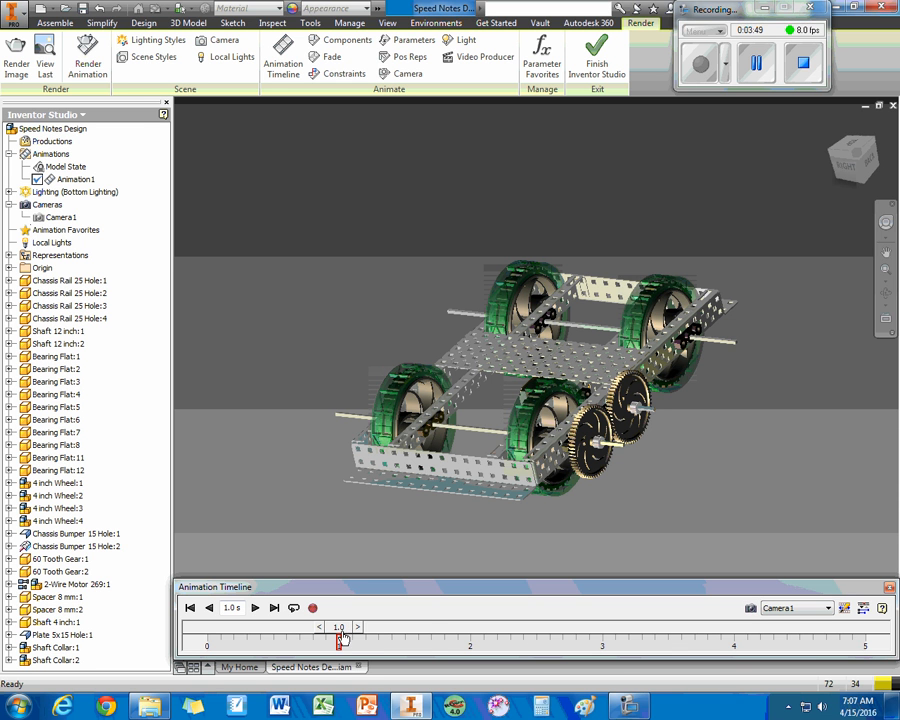
drag(338, 644, 418, 644)
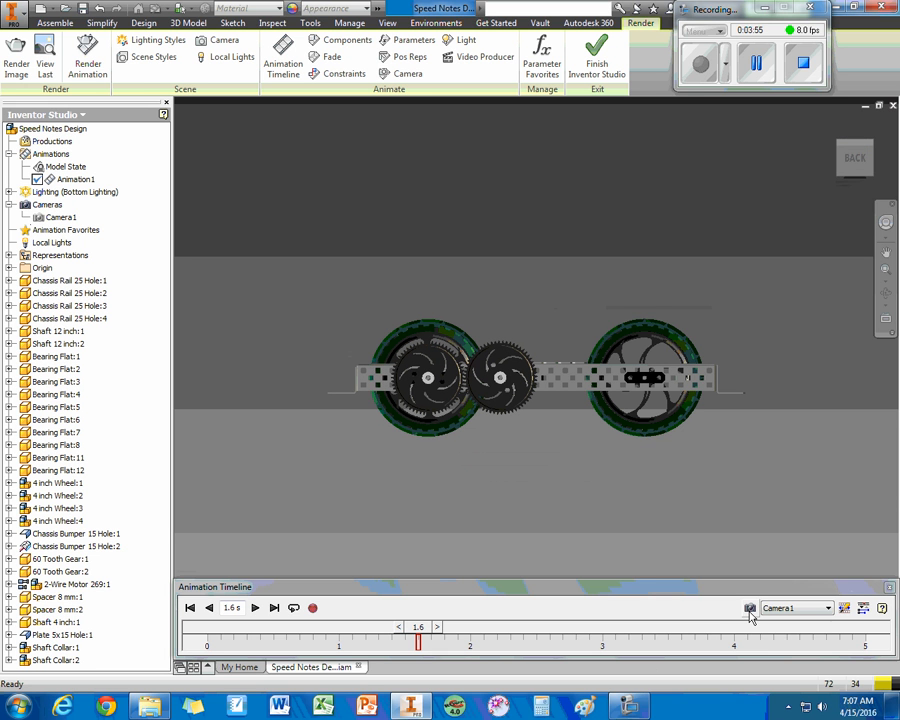
mouse_move(582, 474)
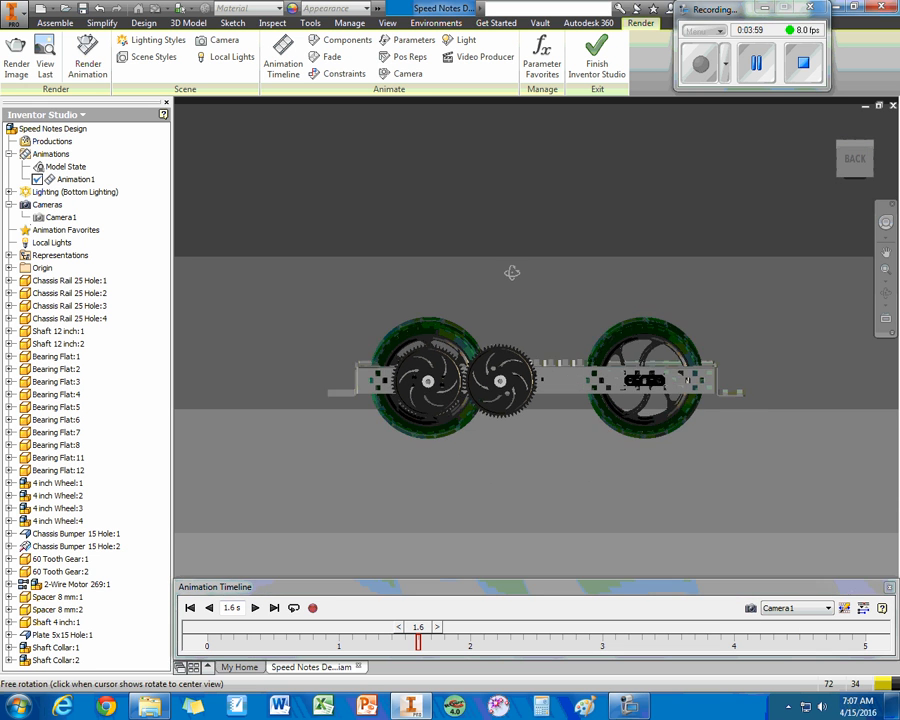
drag(512, 272, 504, 336)
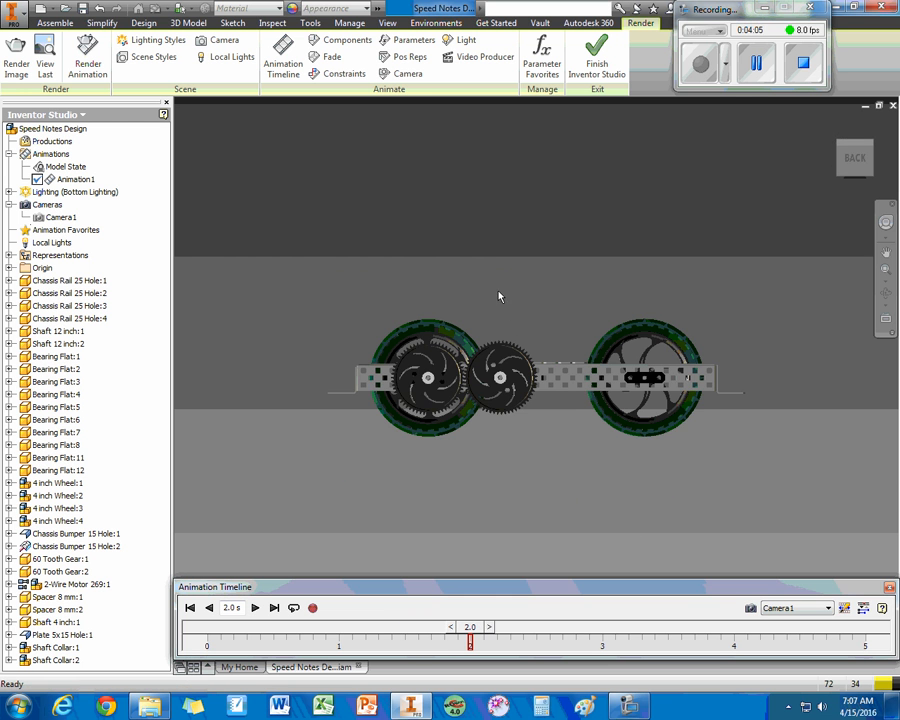
drag(500, 300, 512, 314)
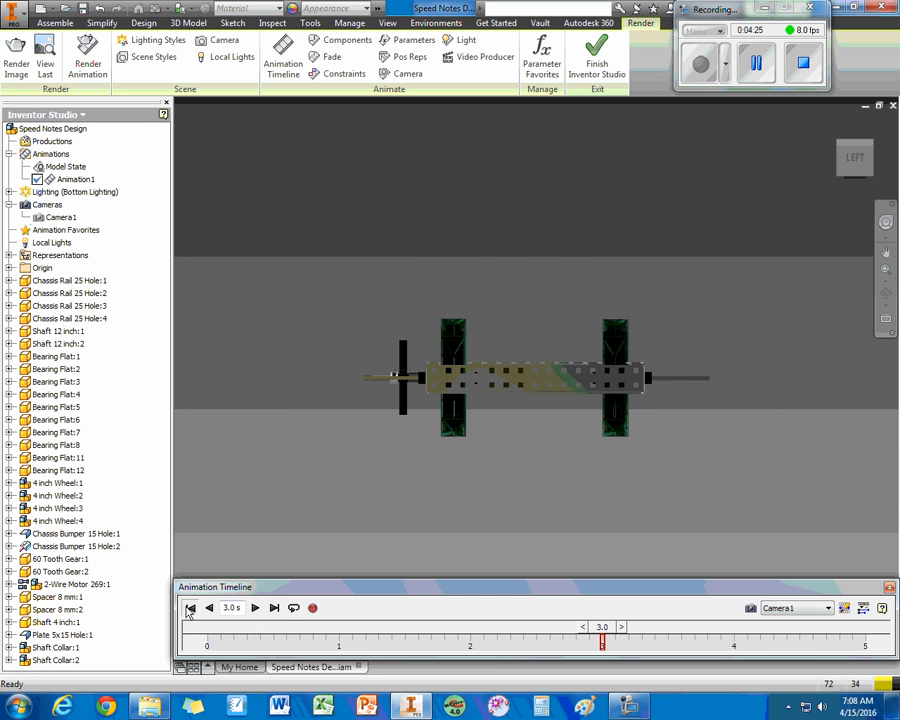
Move the playhead to the 5-second end to hold the left-side camera view
click(254, 608)
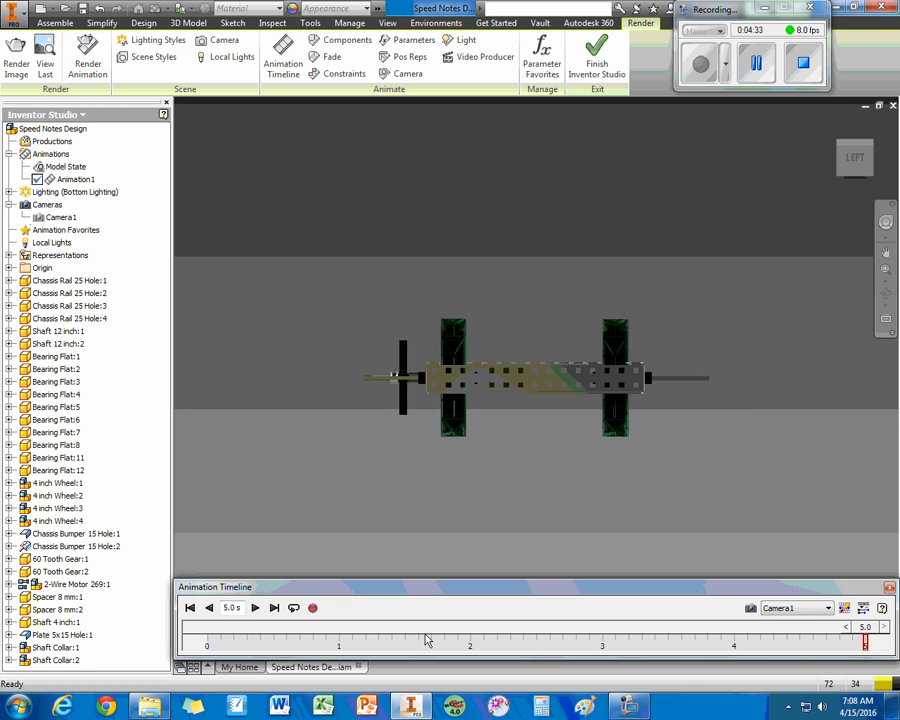
mouse_move(304, 650)
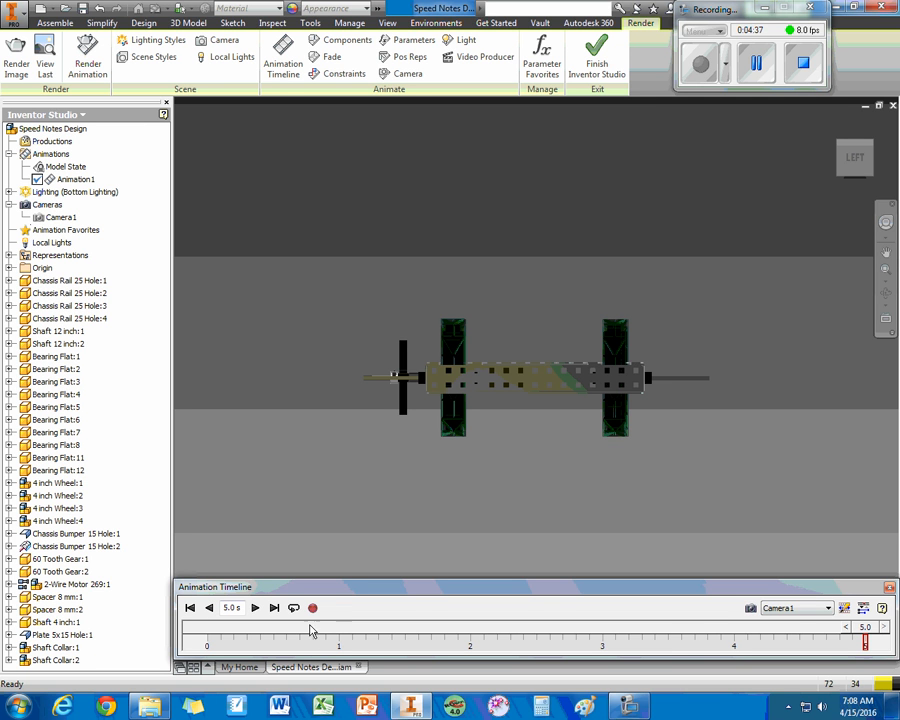
mouse_move(316, 628)
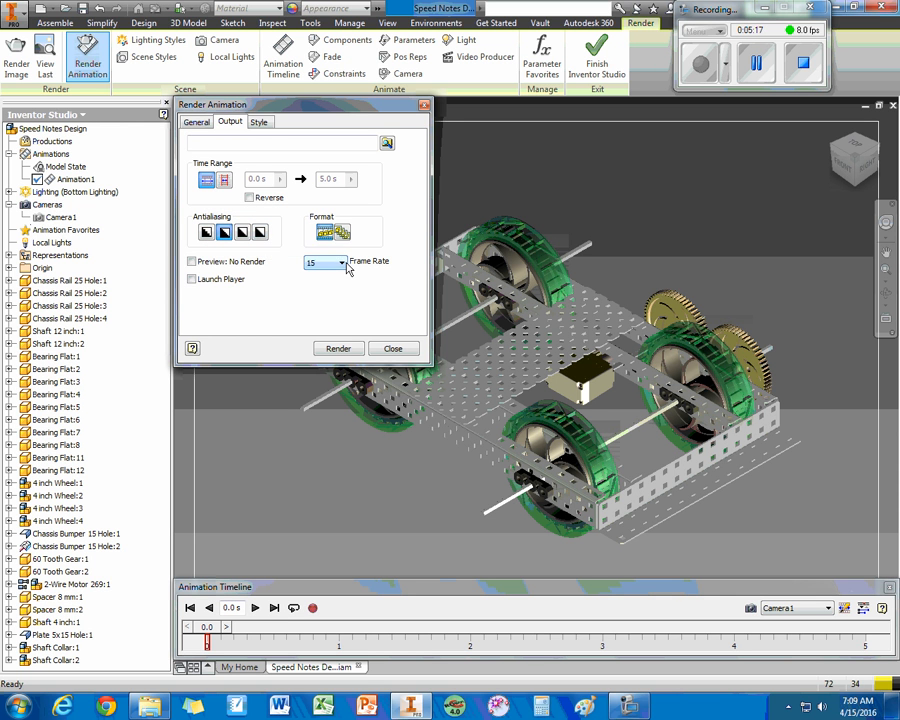
Enable True Reflection on the Style tab and start rendering the animation at 15 fps
click(260, 122)
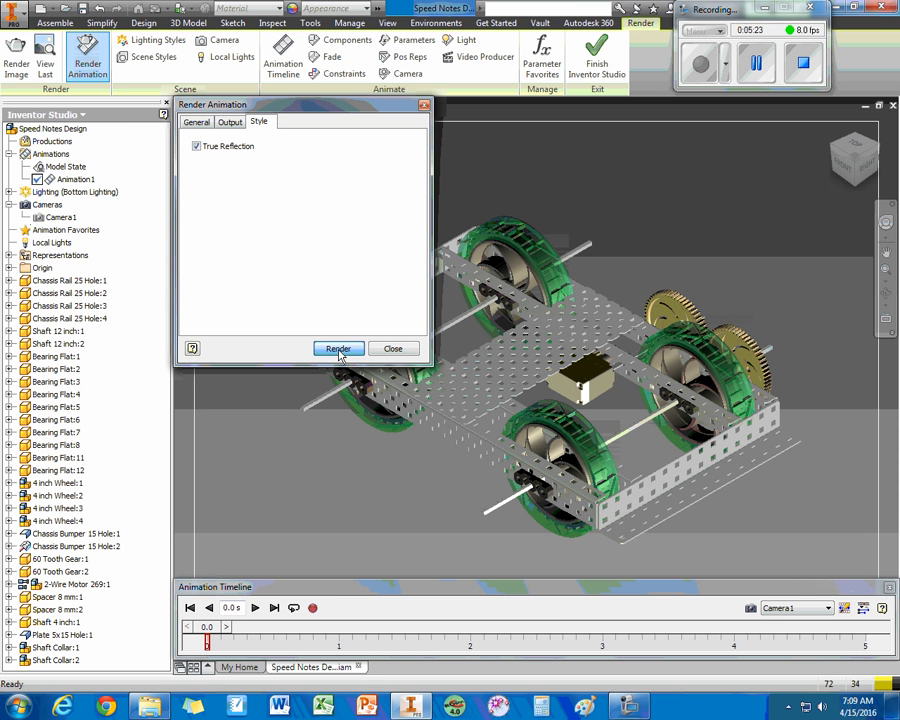
click(338, 348)
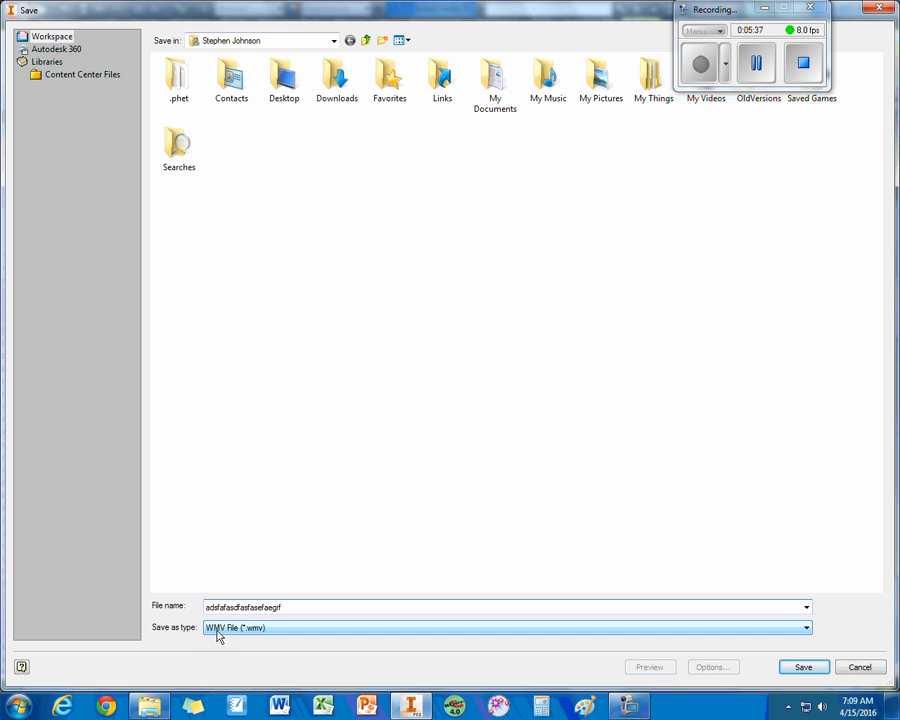
mouse_move(228, 632)
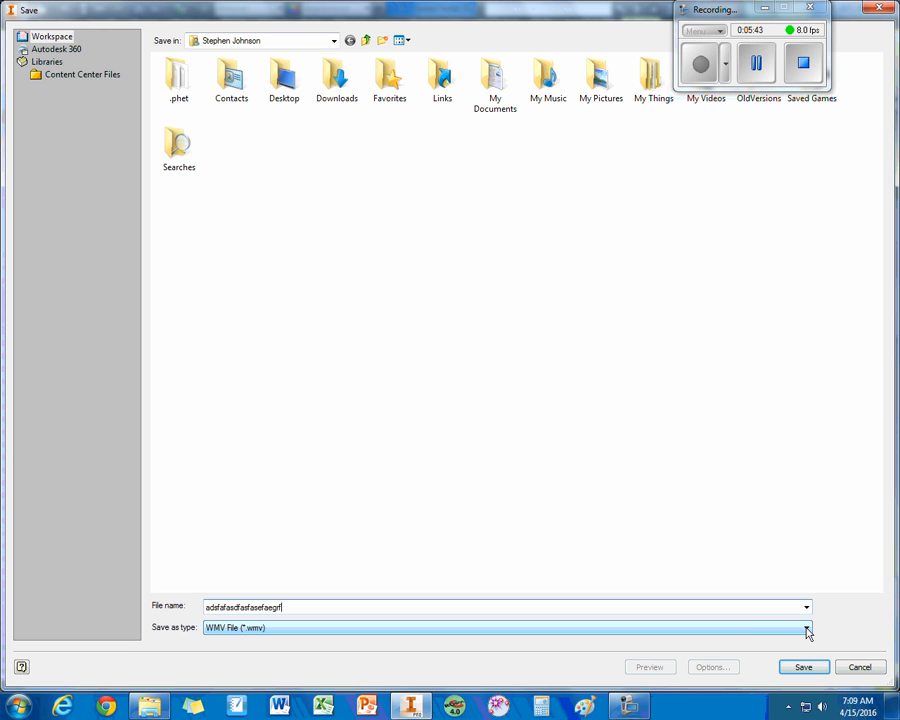
List the Save as type choices, showing WMV and AVI for the animation video
click(804, 628)
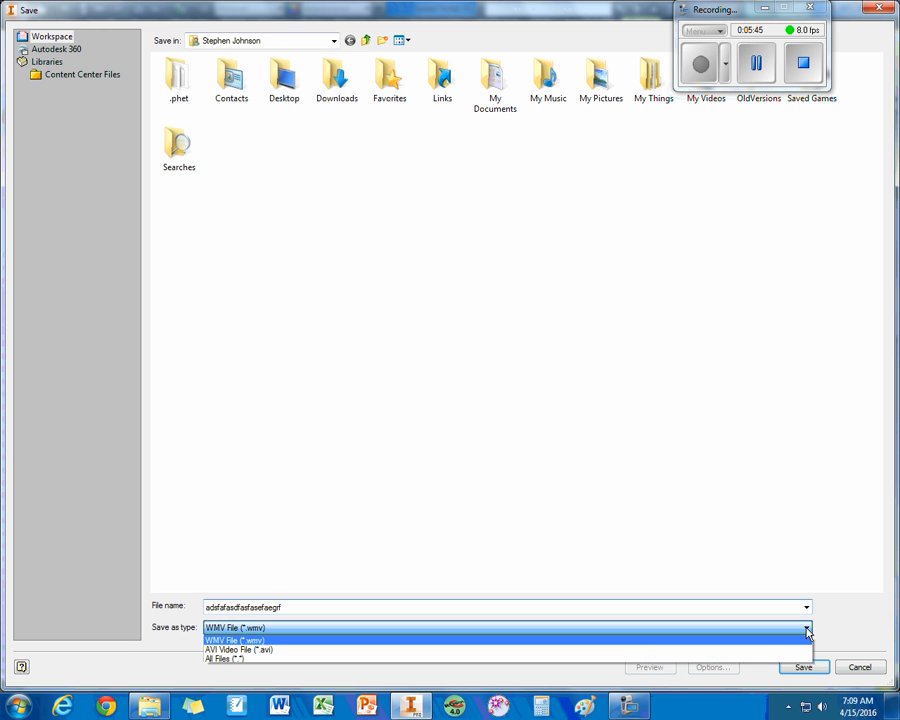